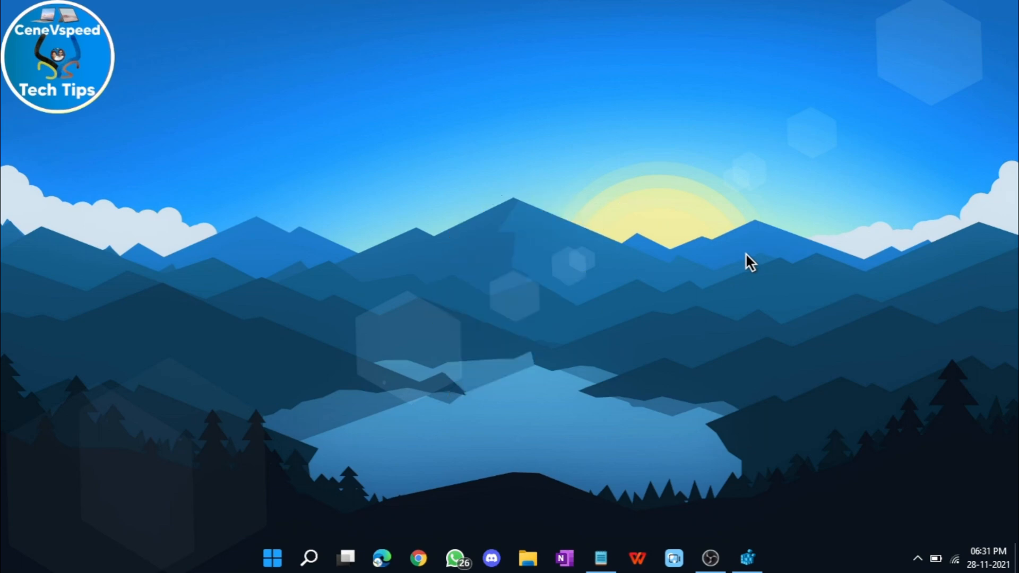
mouse_move(657, 225)
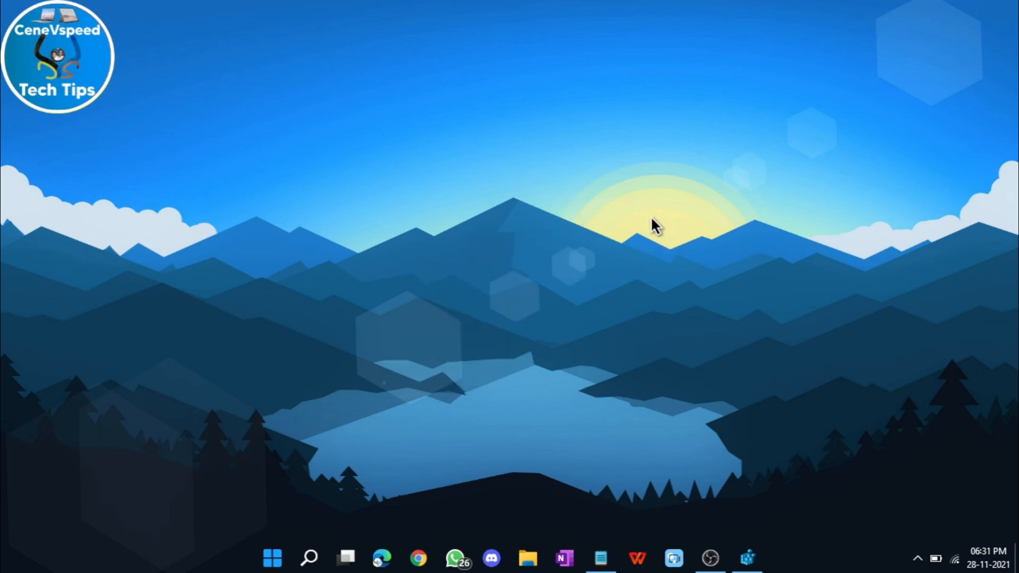
mouse_move(982, 559)
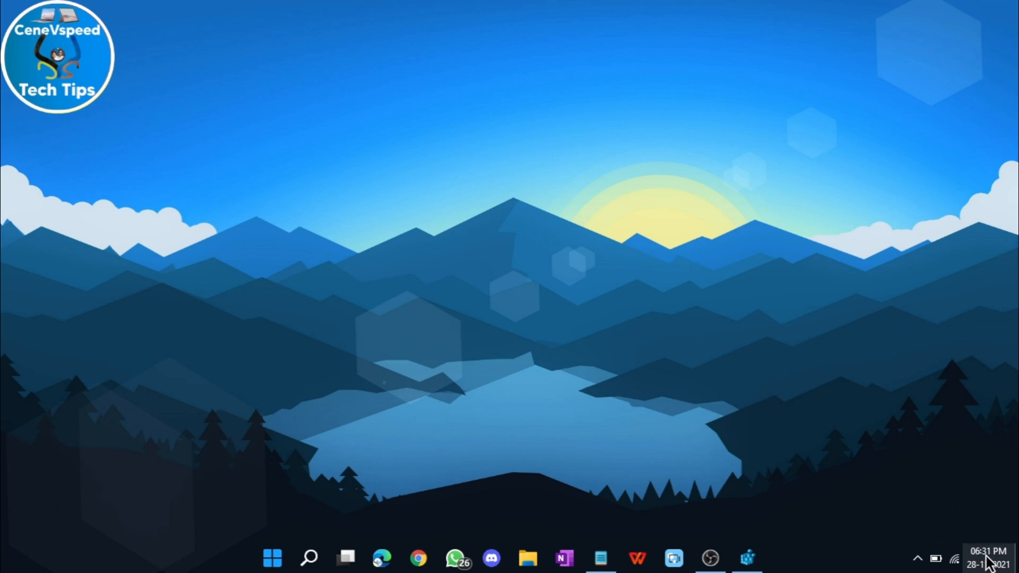
mouse_move(748, 558)
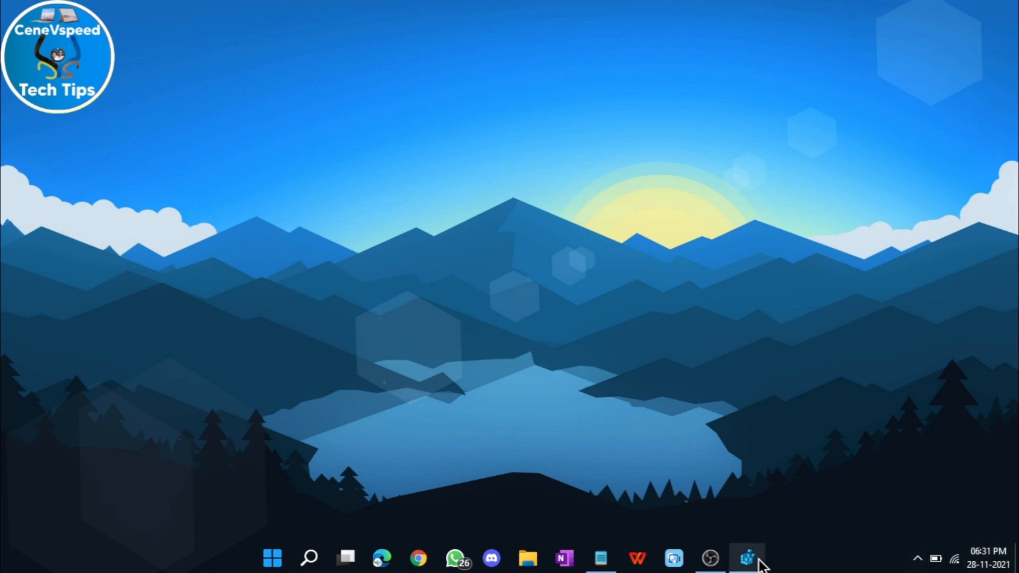
Copy the HKEY_CURRENT_USER...Explorer\Advanced path from the Notepad notes, then minimize Notepad.
left_click(747, 558)
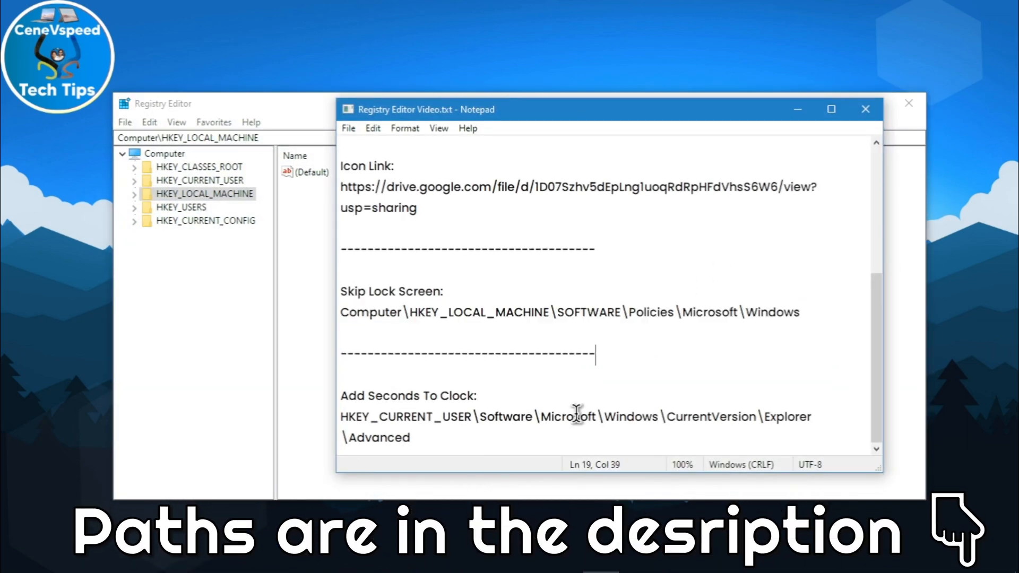
right_click(576, 417)
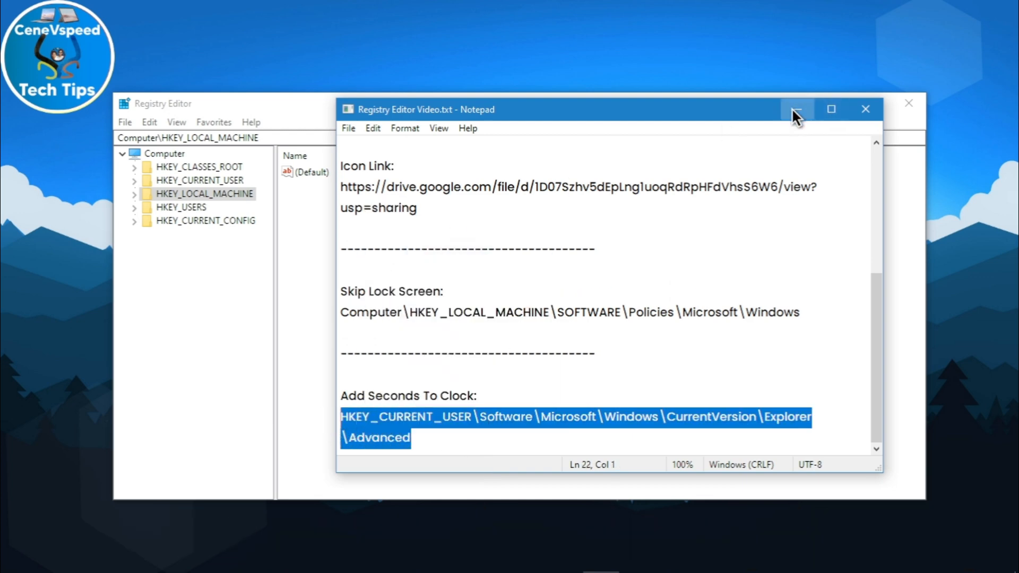
left_click(796, 110)
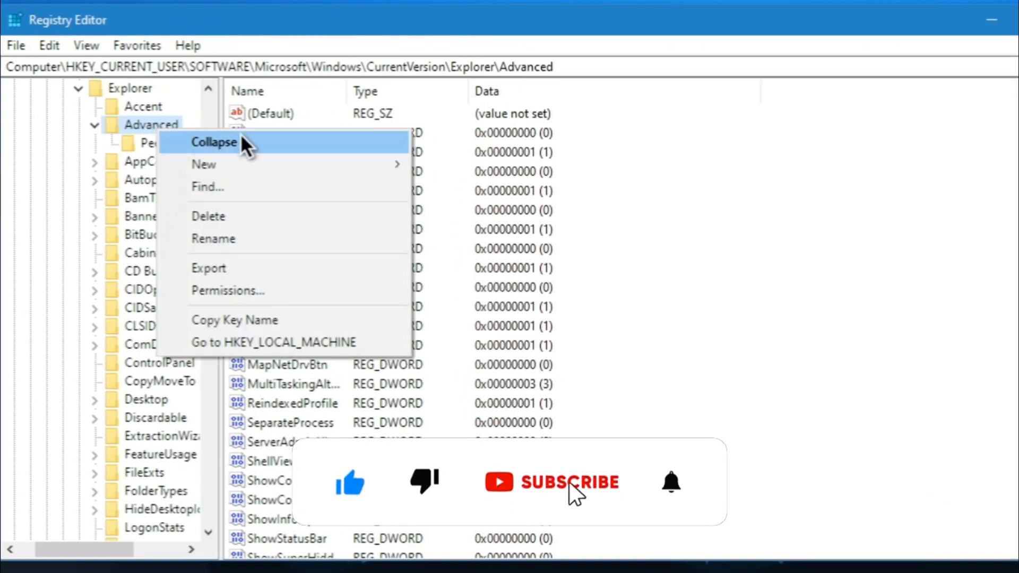
mouse_move(203, 164)
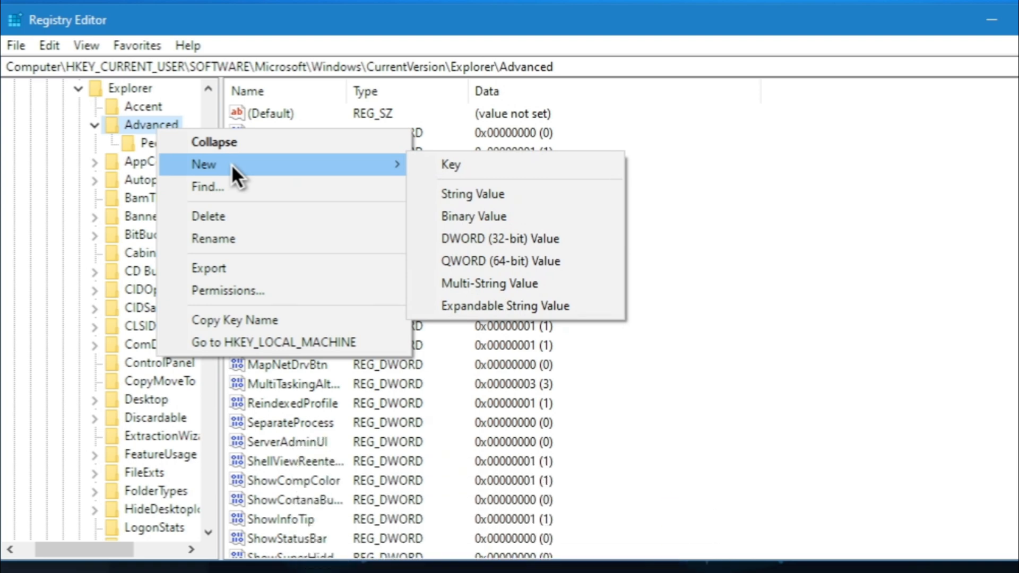
Create a DWORD (32-bit) value in the Advanced key named ShowSecondsInSystemClock.
left_click(501, 238)
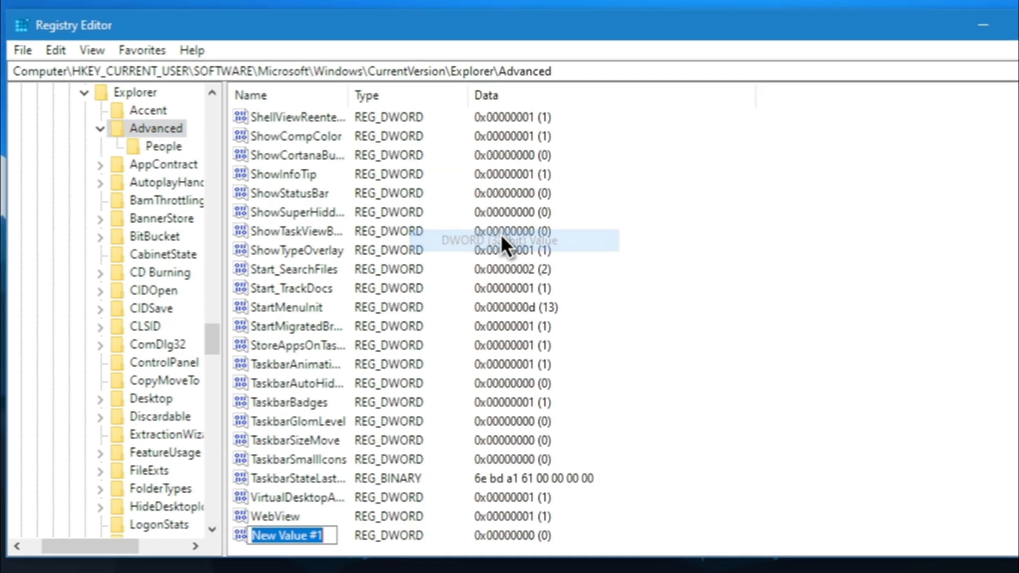
left_click(982, 25)
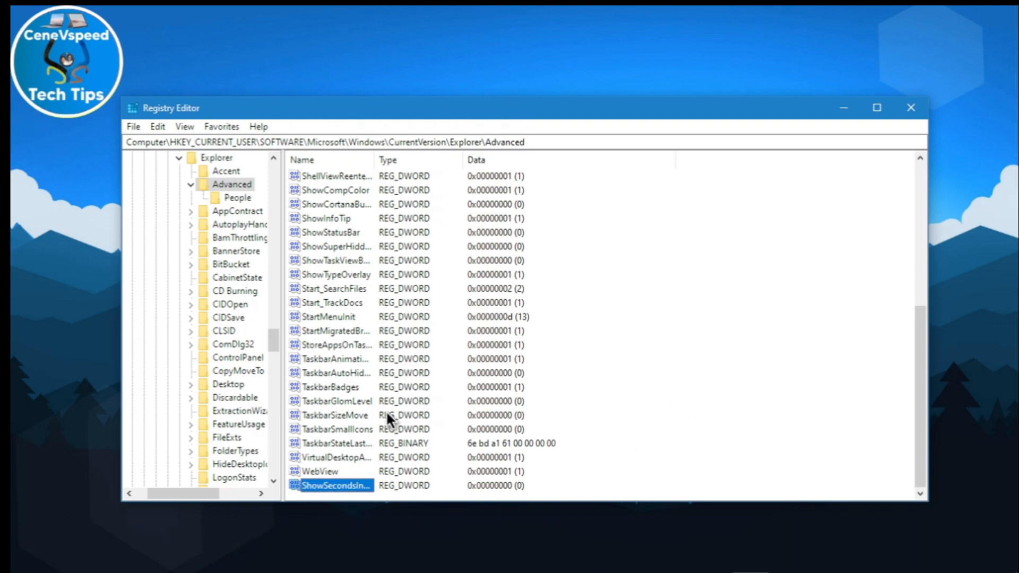
Give ShowSecondsInSystemClock value data 1 with Hexadecimal base and confirm.
double_click(336, 486)
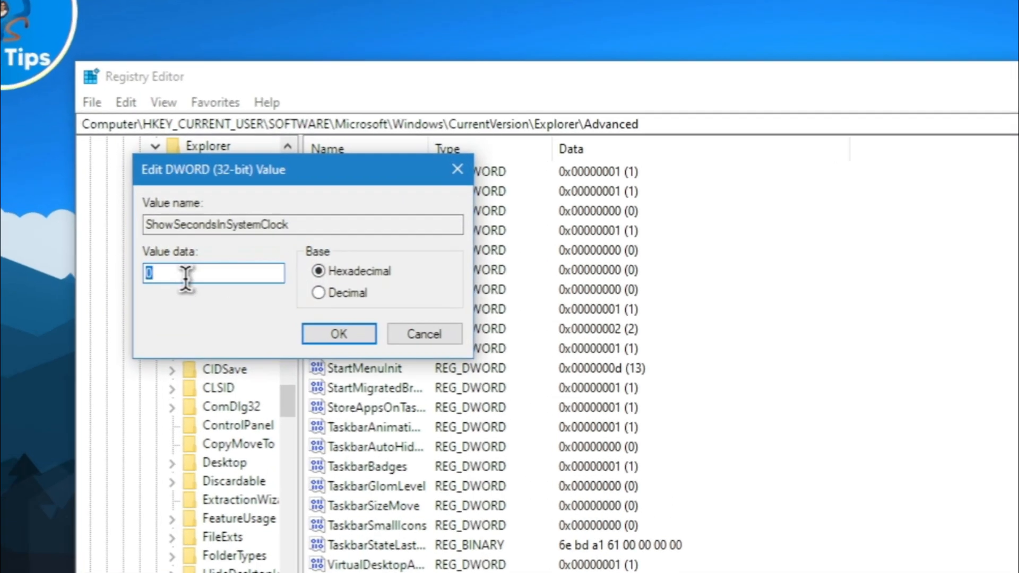
type("1")
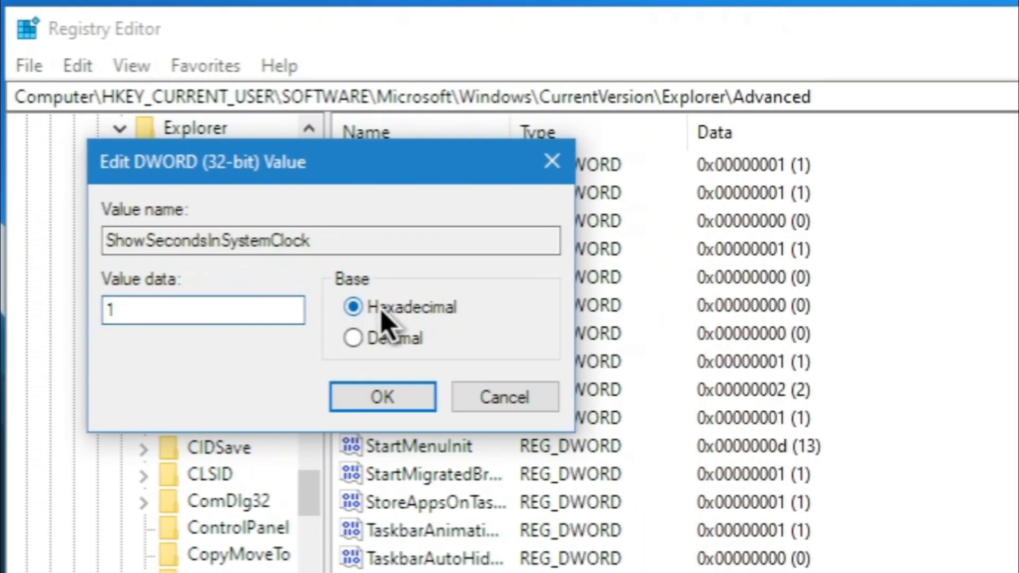
left_click(382, 397)
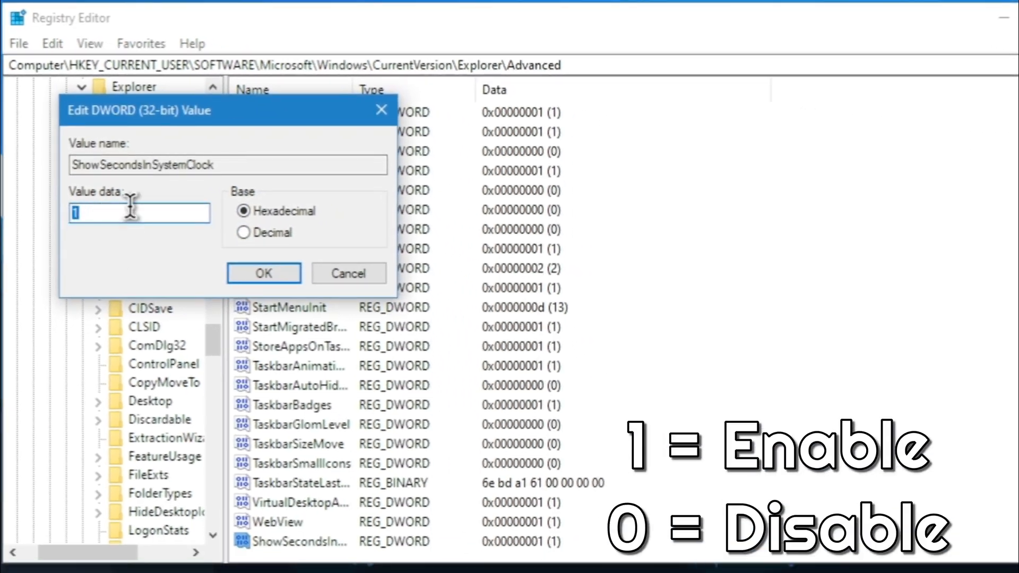
type("0")
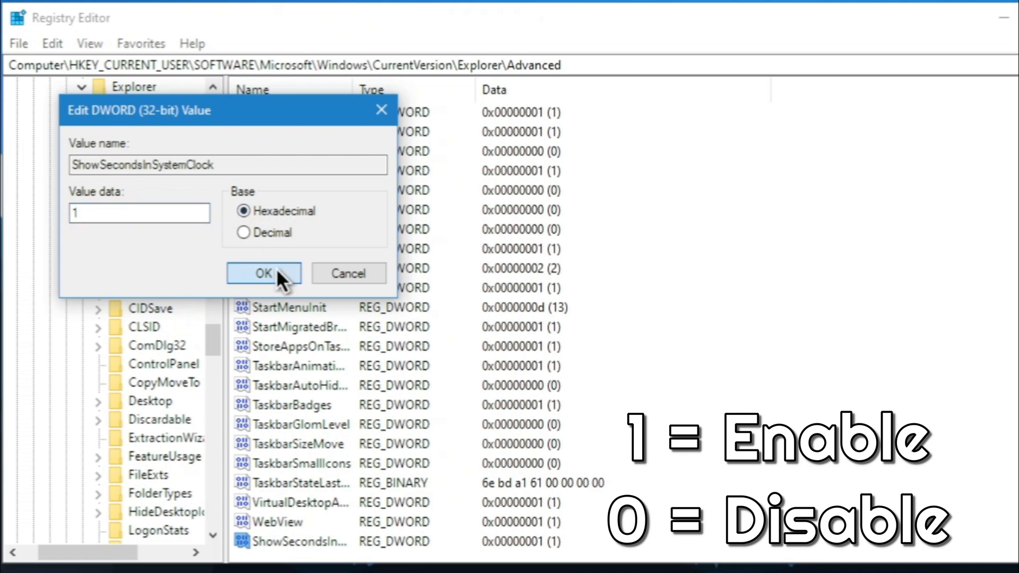
left_click(264, 273)
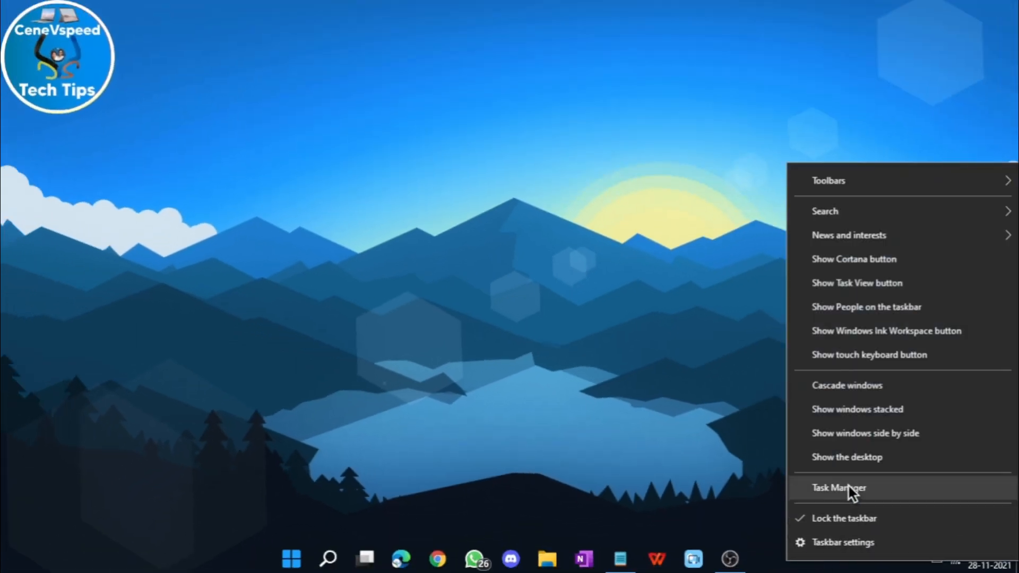
Restart the Windows Explorer process in Task Manager, then close Task Manager.
left_click(839, 488)
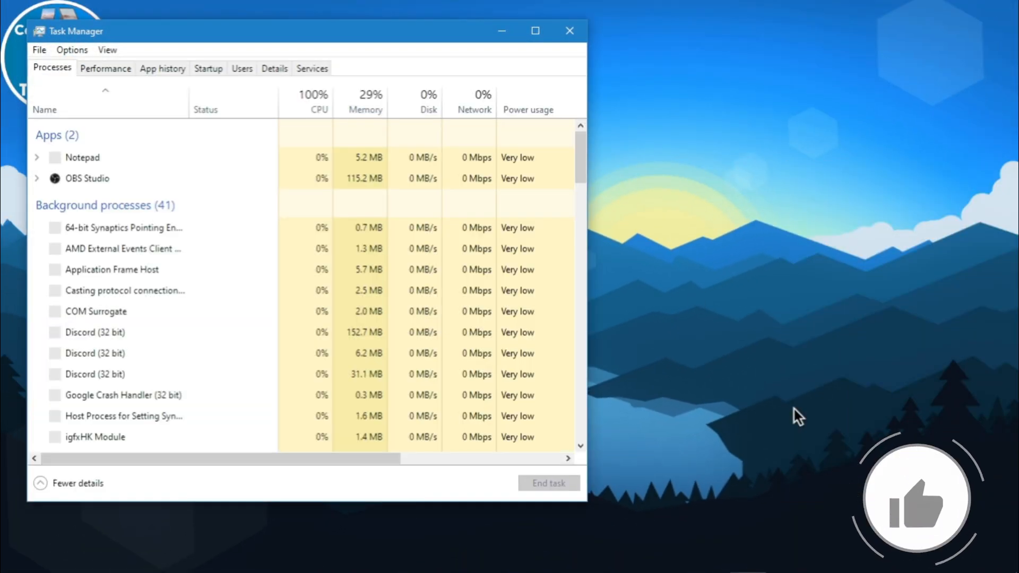
scroll("down", 3)
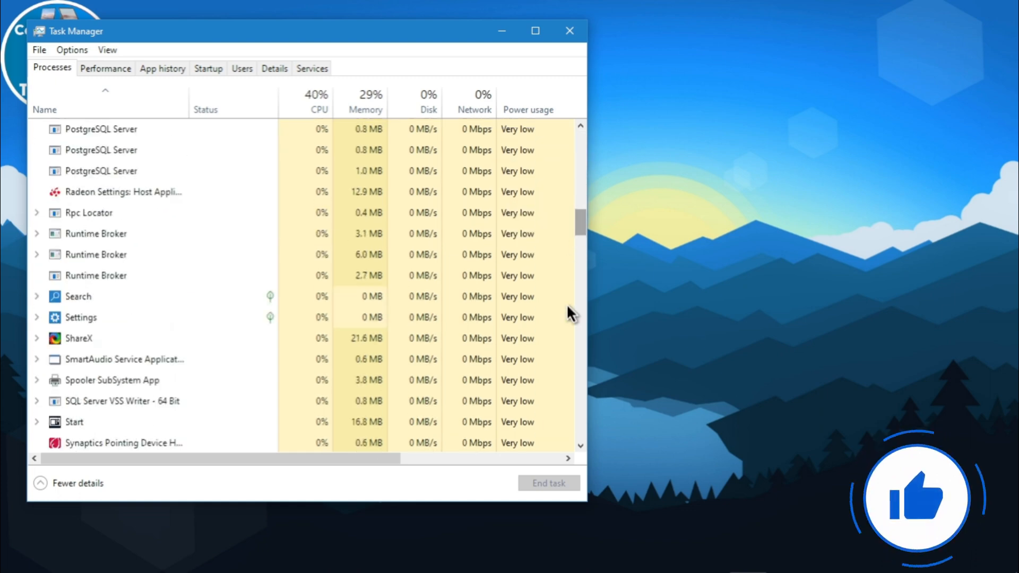
scroll("down", 3)
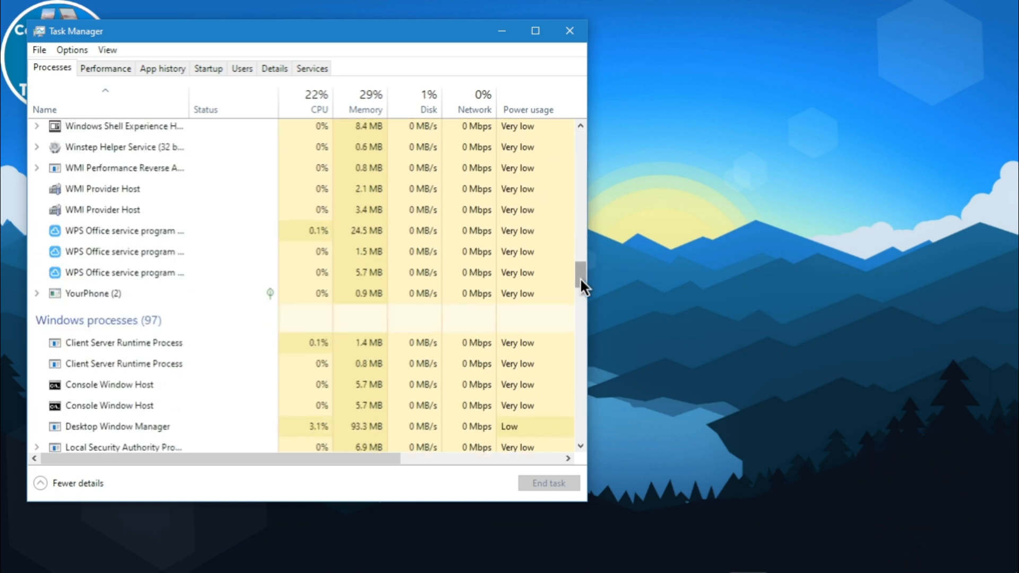
scroll("down", 3)
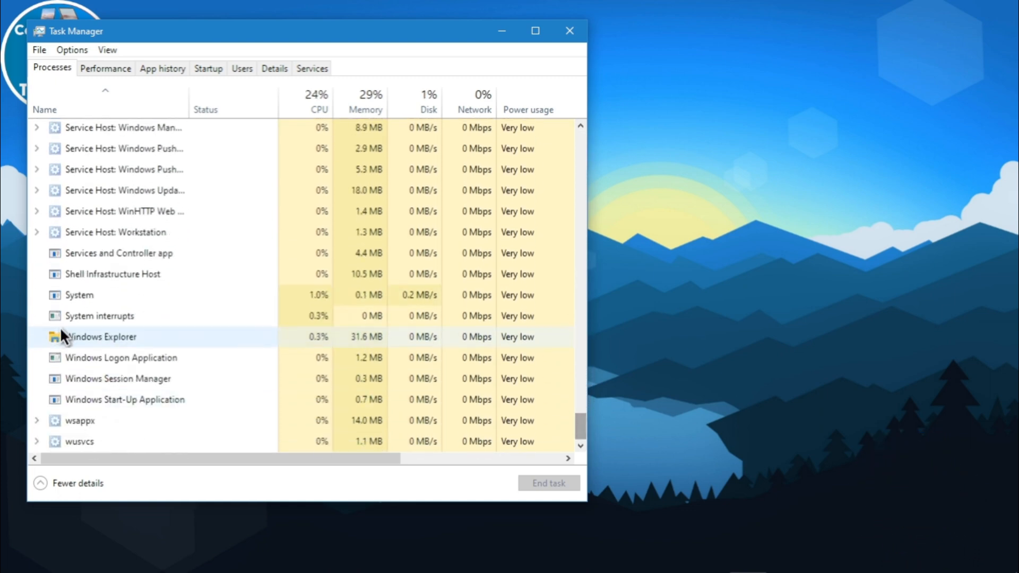
left_click(100, 336)
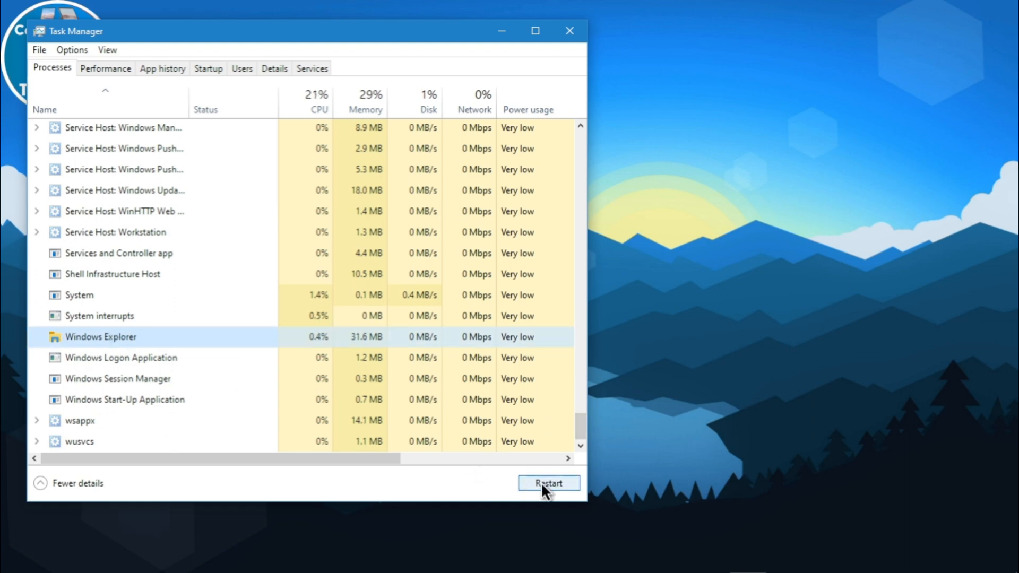
left_click(547, 483)
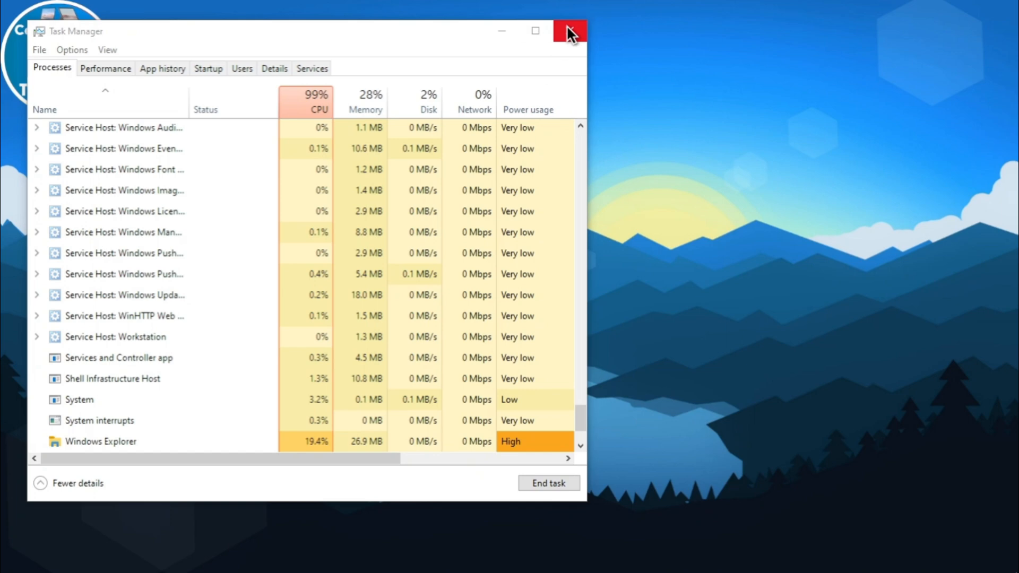
left_click(570, 31)
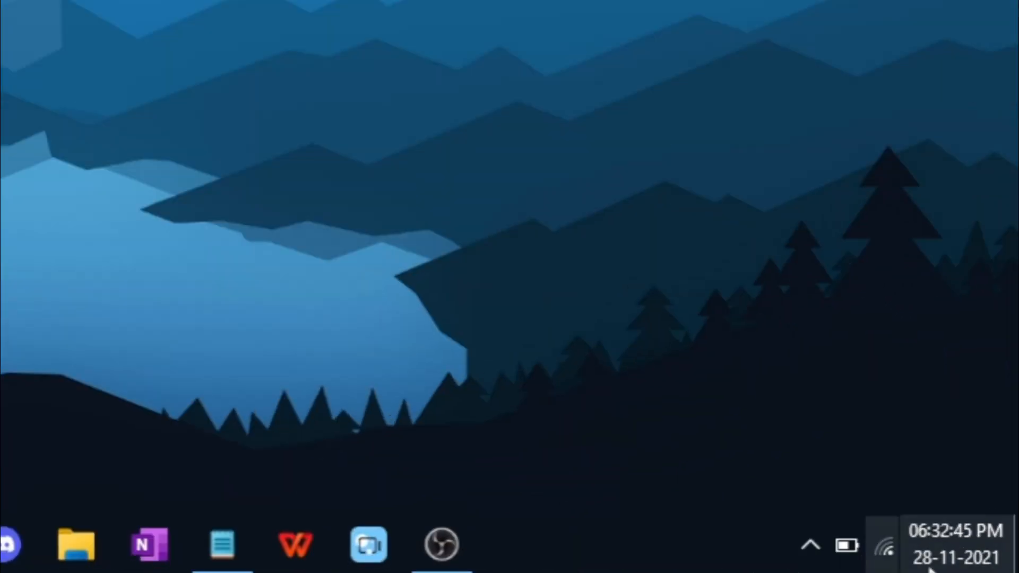
mouse_move(955, 546)
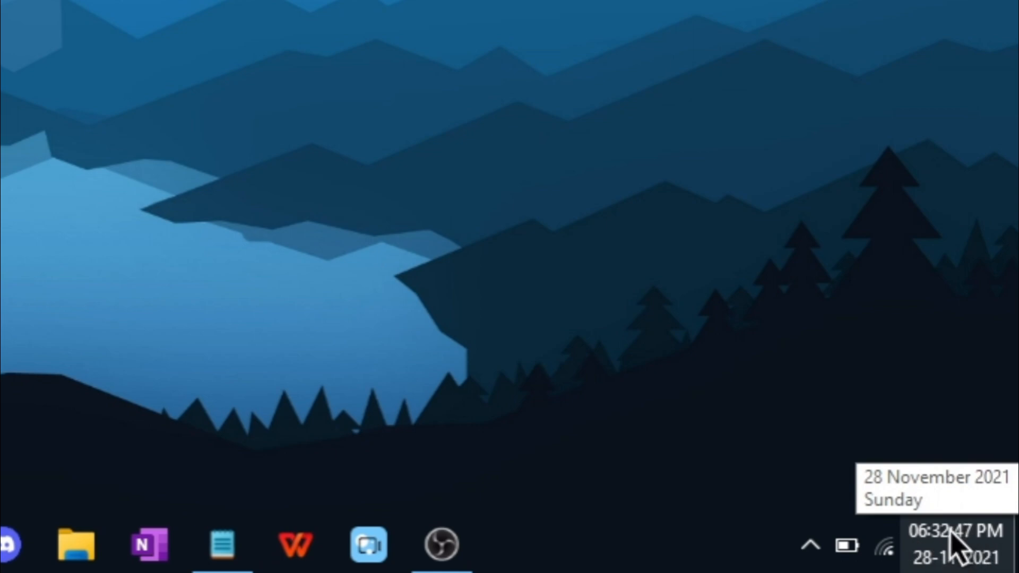